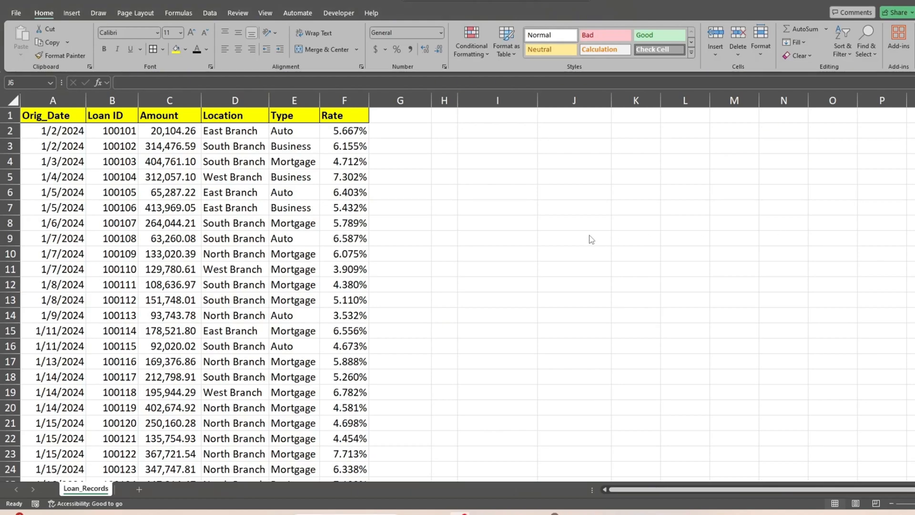
# Add a Product column in G with =C2*F2 filled down every loan row
pyautogui.click(573, 192)
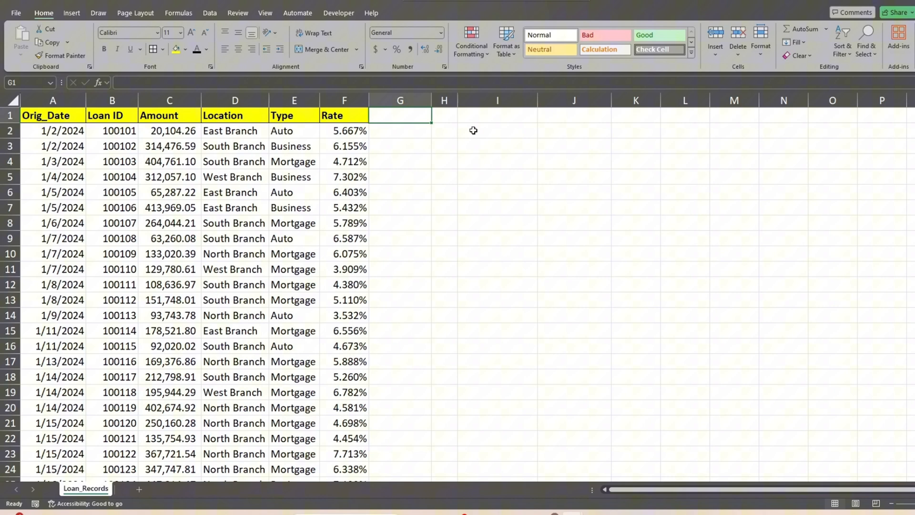
pyautogui.moveTo(499, 136)
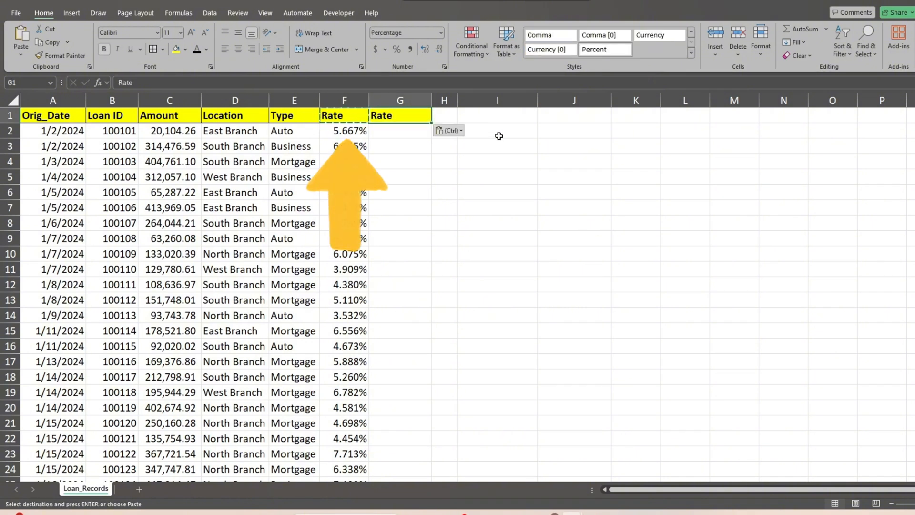
pyautogui.write('R')
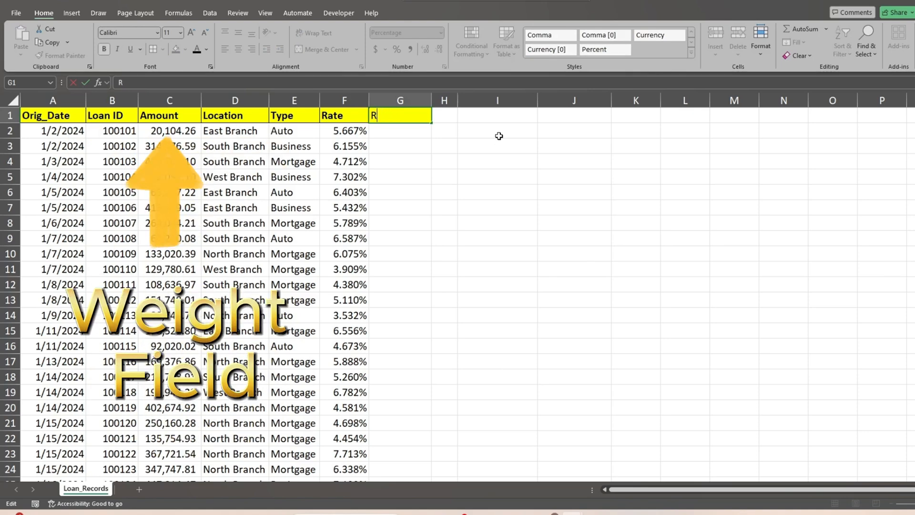
pyautogui.write('roduct')
pyautogui.click(400, 131)
pyautogui.write('=C2')
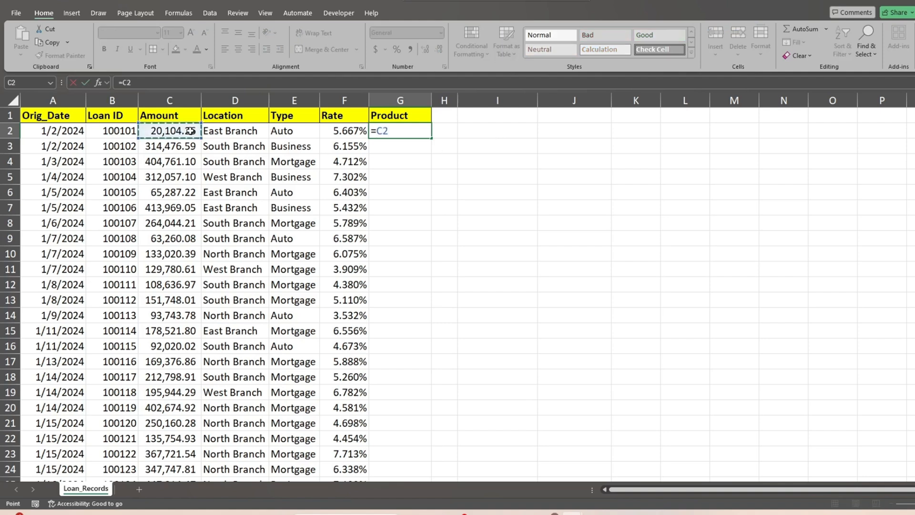
pyautogui.write('*')
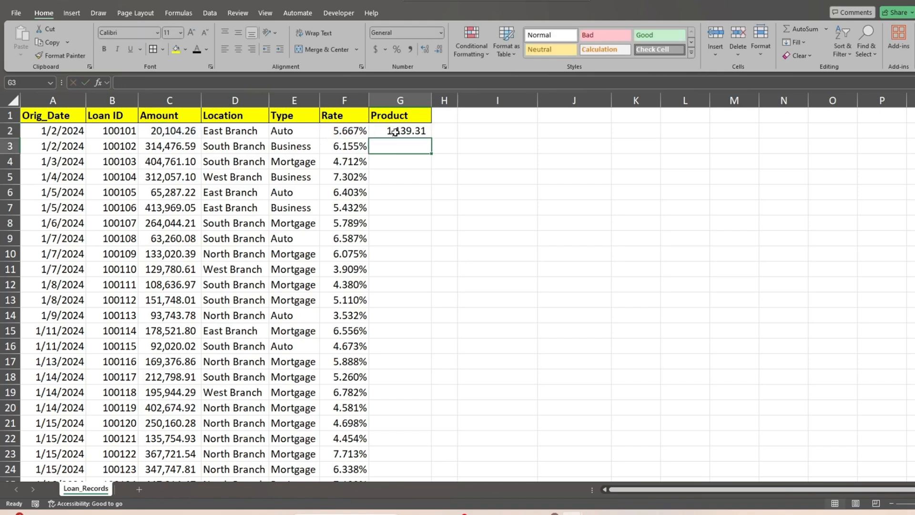
pyautogui.moveTo(400, 131); pyautogui.dragTo(400, 475)
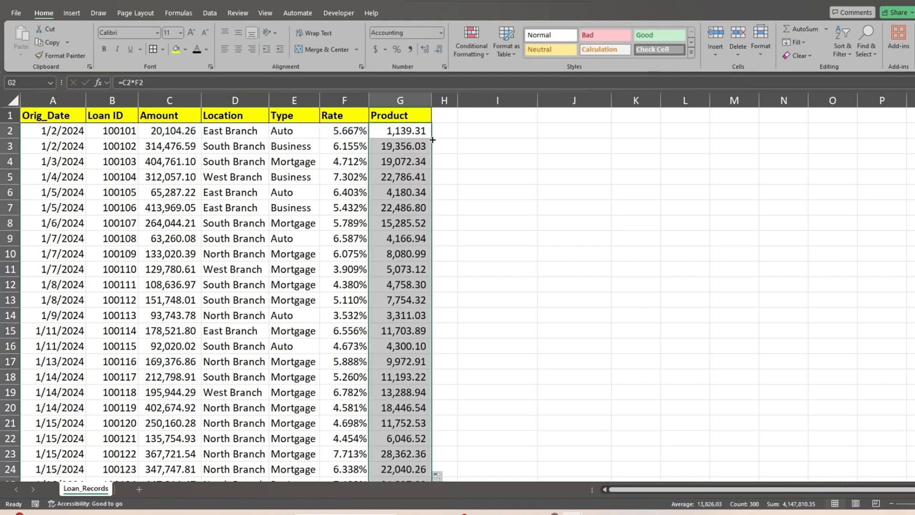
pyautogui.click(400, 177)
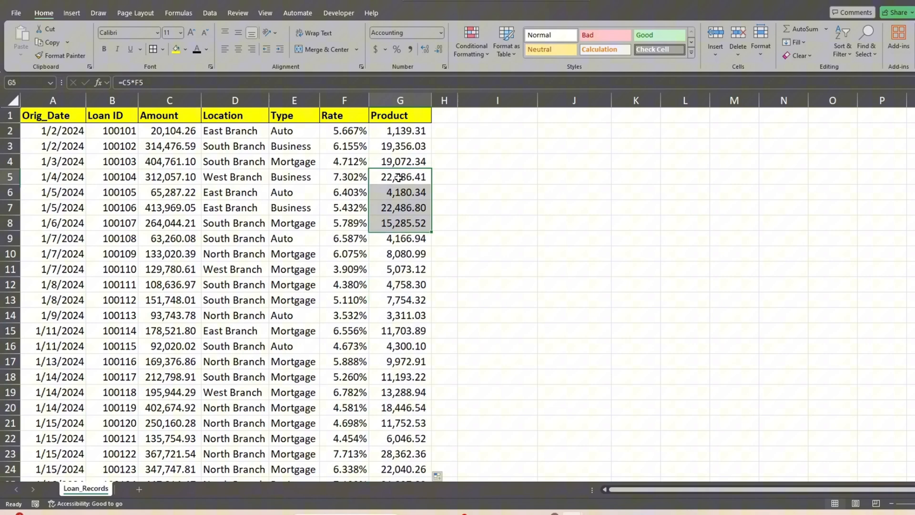
pyautogui.click(71, 13)
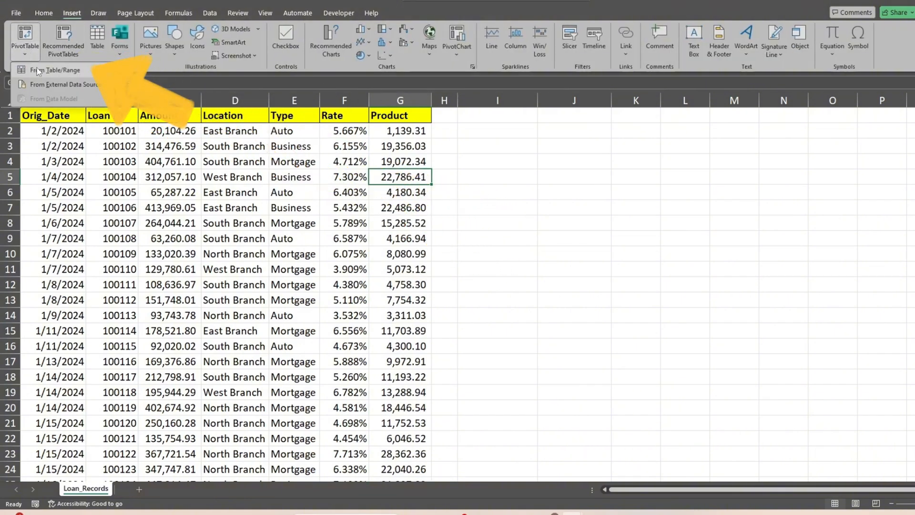
# Insert a PivotTable from the loan table at cell I1 of the existing worksheet
pyautogui.click(24, 40)
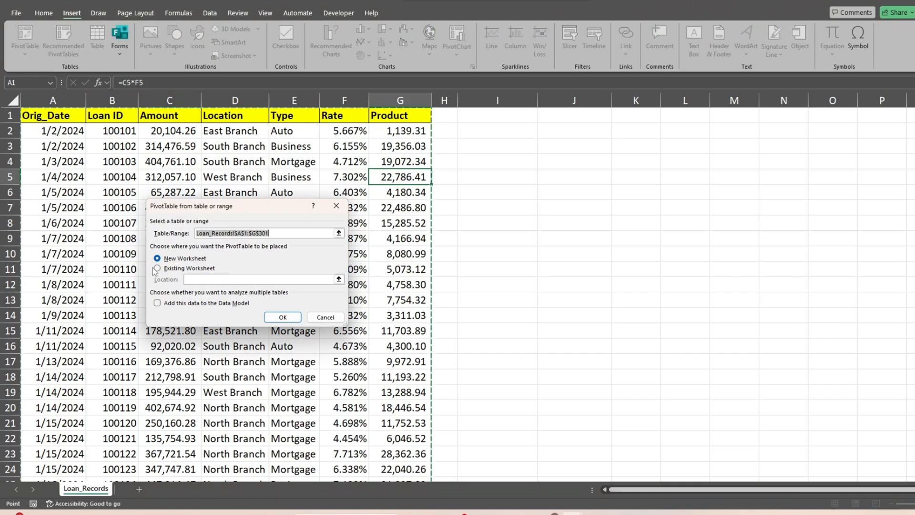
pyautogui.click(156, 268)
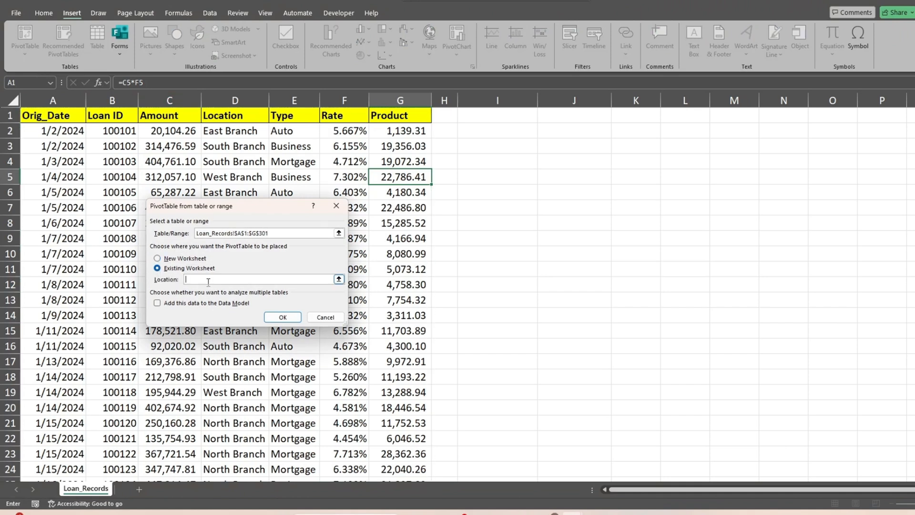
pyautogui.click(497, 114)
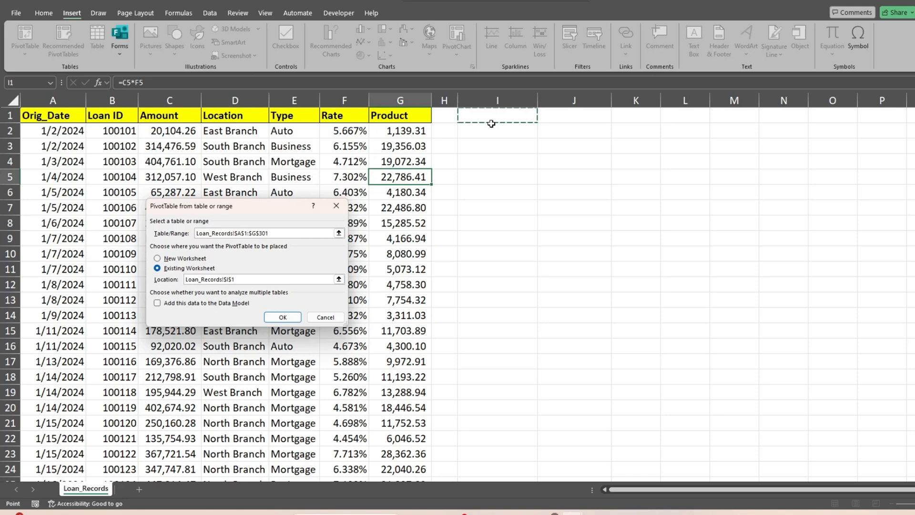
pyautogui.click(282, 317)
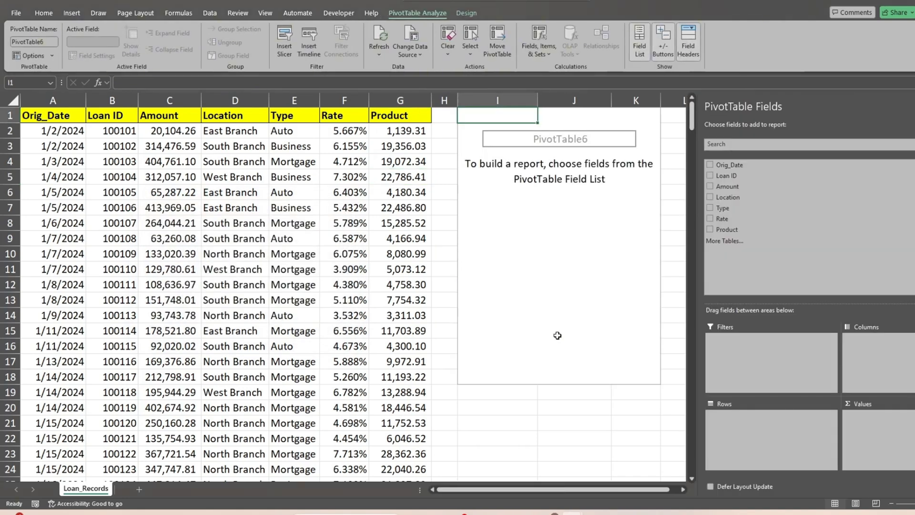
pyautogui.moveTo(728, 197)
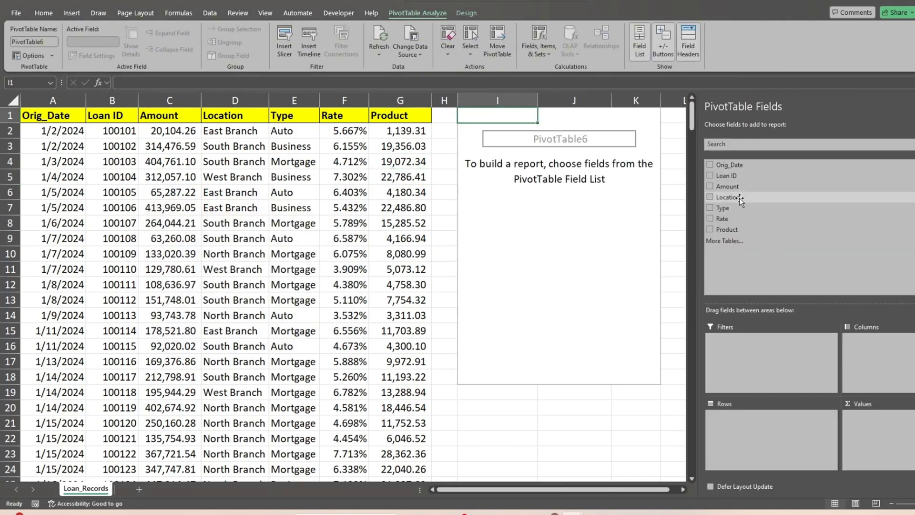
# Add Location and Type as rows and Sum of Amount, formatted in comma style
pyautogui.click(711, 197)
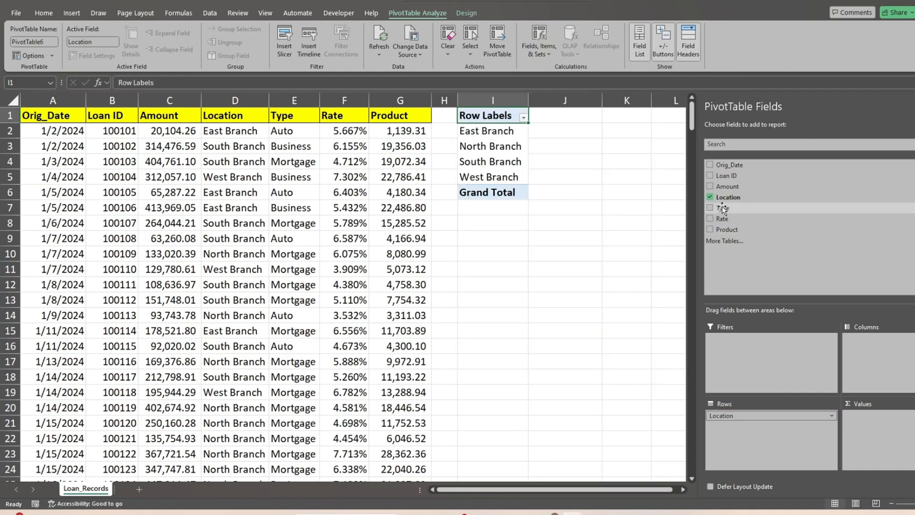
pyautogui.click(710, 208)
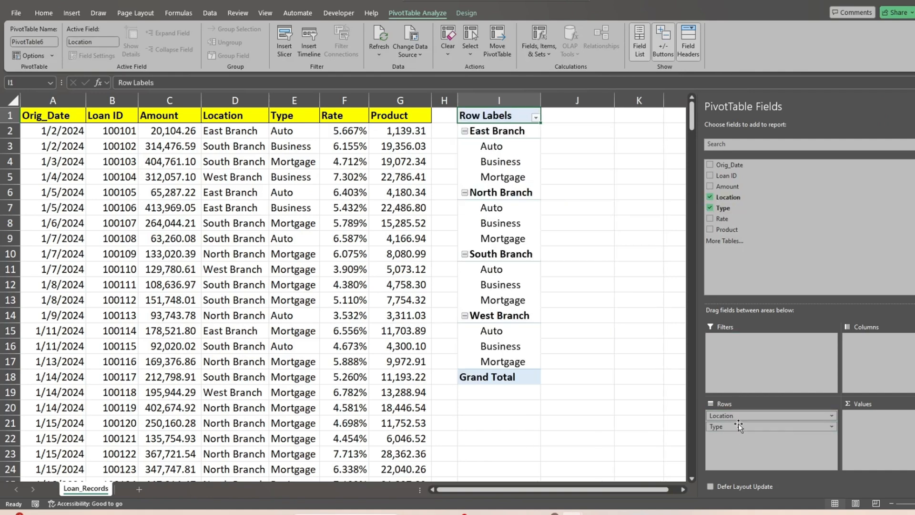
pyautogui.click(710, 186)
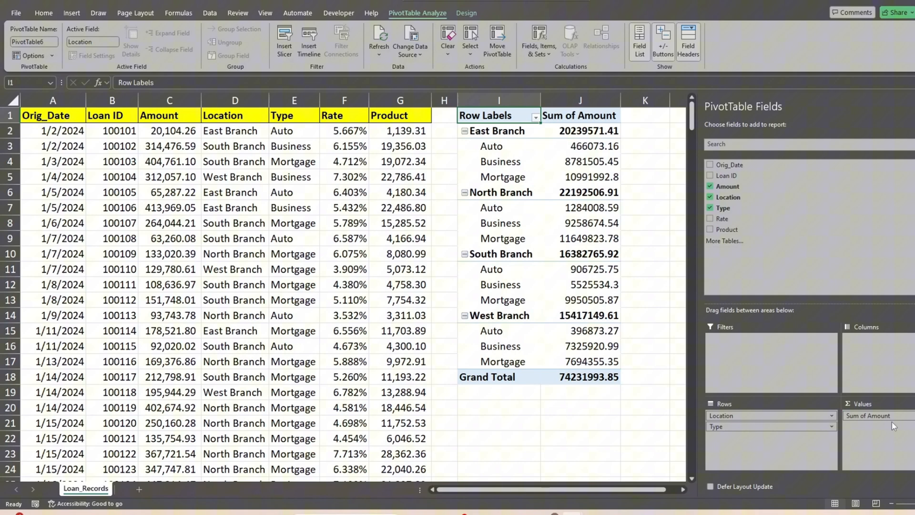
pyautogui.rightClick(580, 162)
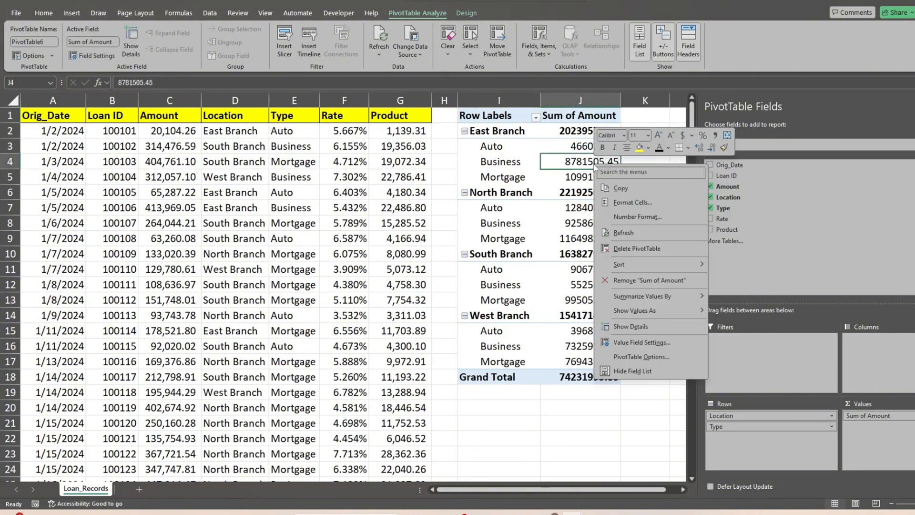
pyautogui.click(632, 202)
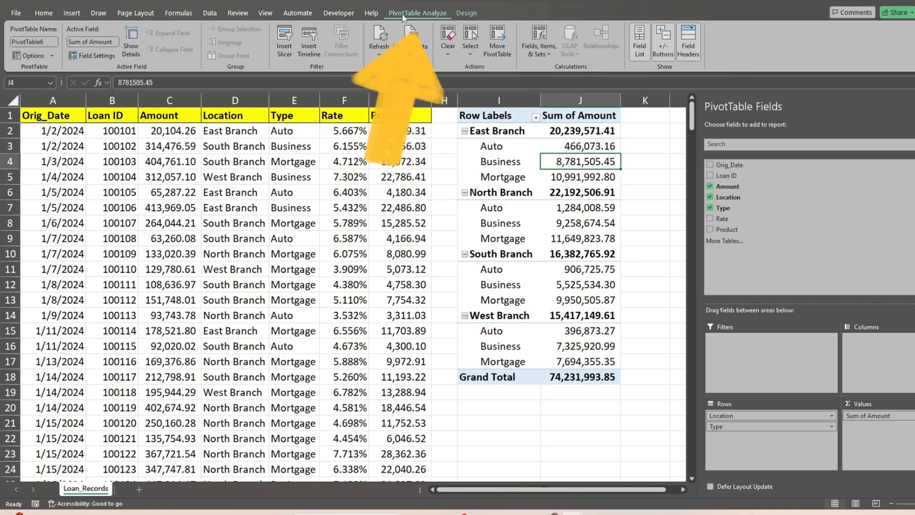
# Create the calculated field WAVG as =Product/Amount and add it to the pivot
pyautogui.click(538, 42)
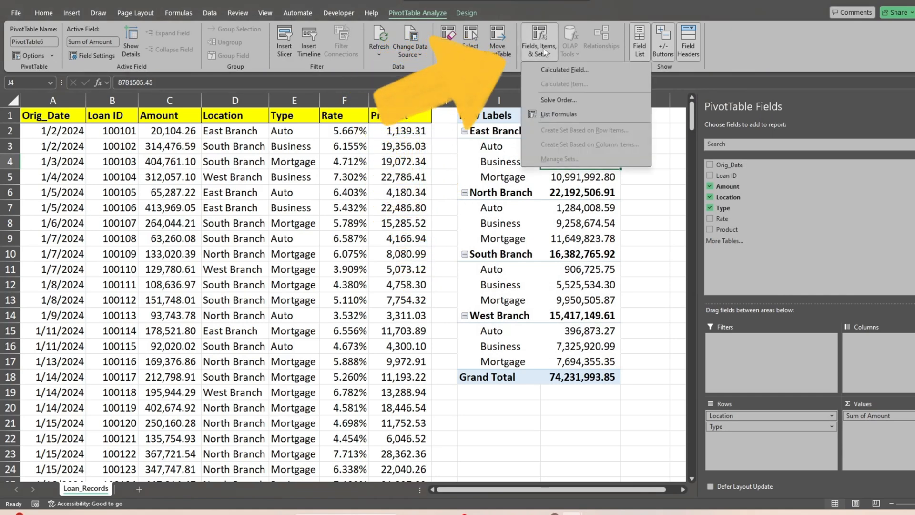
pyautogui.click(564, 70)
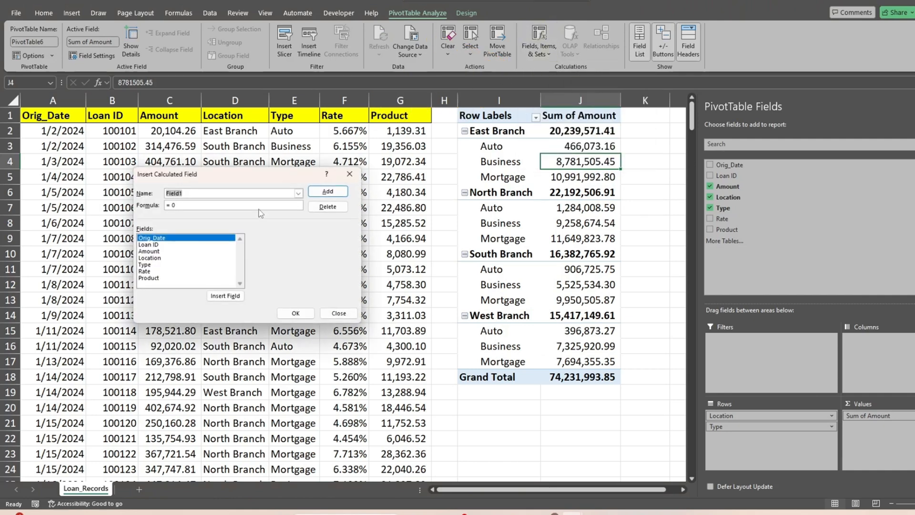
pyautogui.write('WAVG')
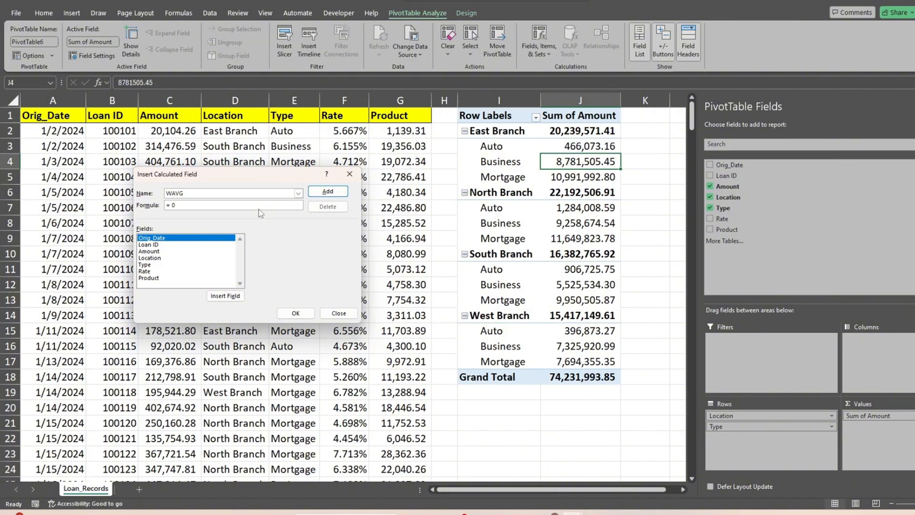
pyautogui.doubleClick(149, 278)
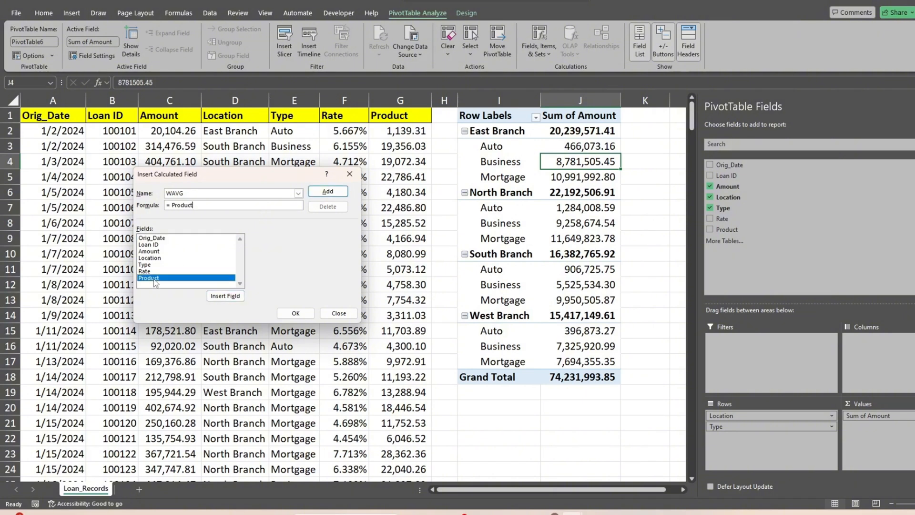
pyautogui.write('/ Amount')
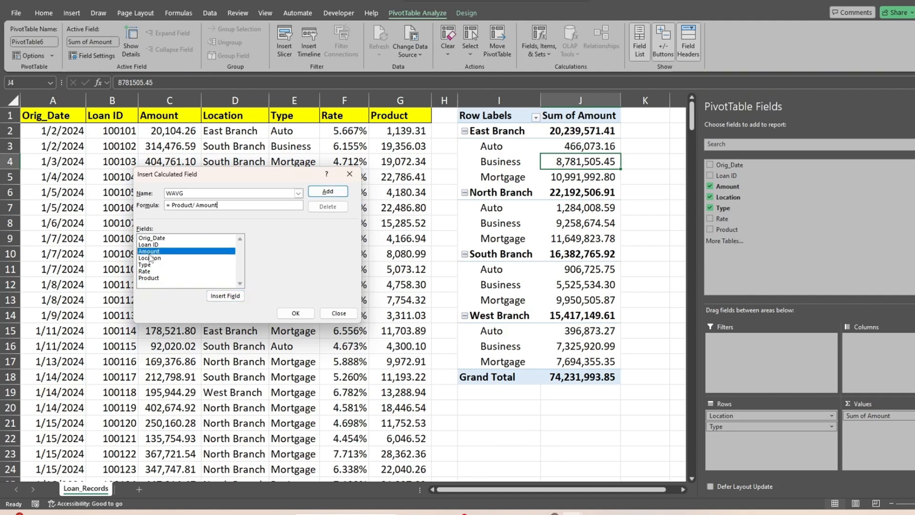
pyautogui.click(327, 190)
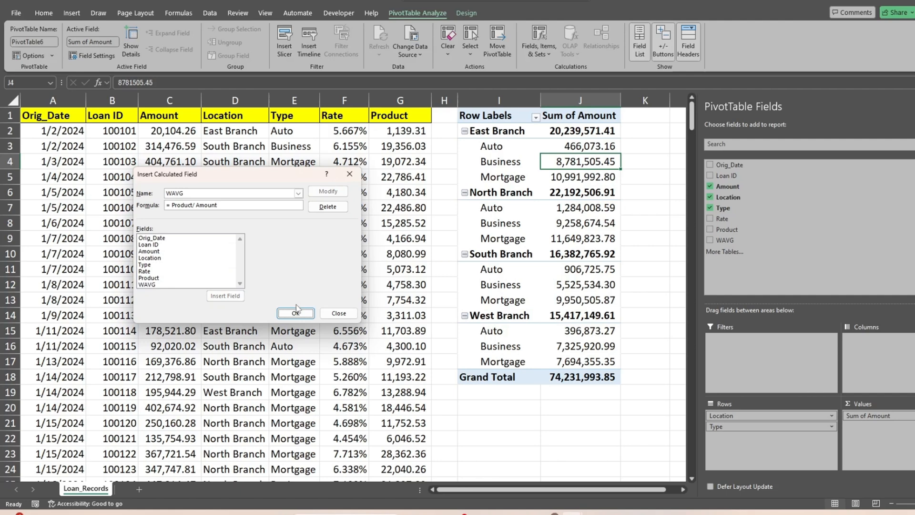
pyautogui.click(296, 312)
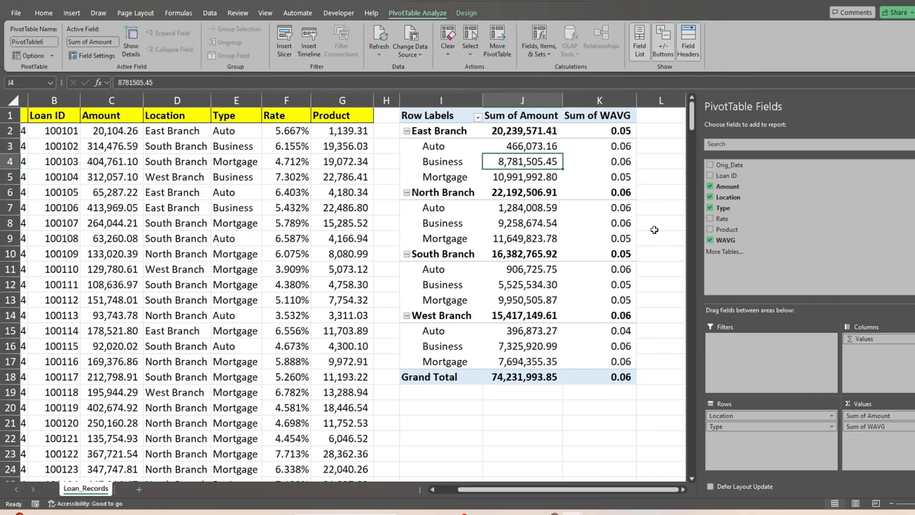
# Format the Sum of WAVG values as Percentage with 3 decimal places
pyautogui.rightClick(599, 161)
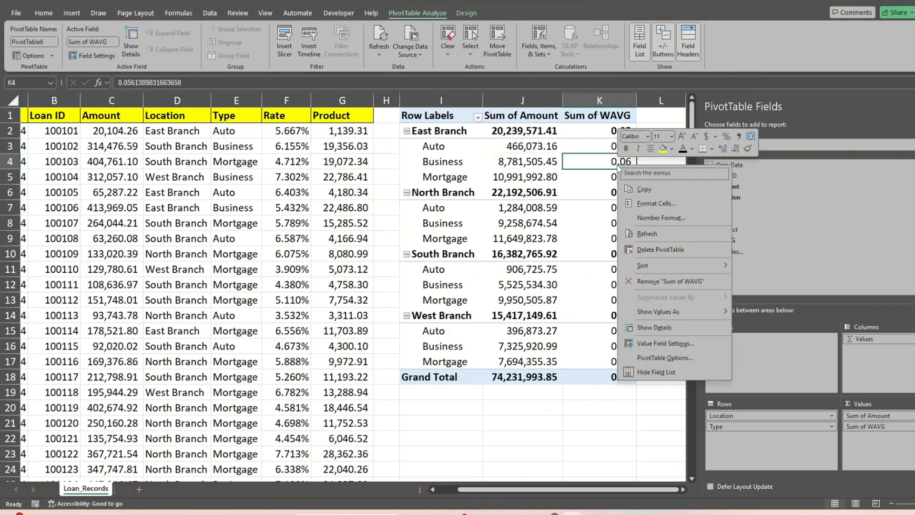
pyautogui.click(656, 203)
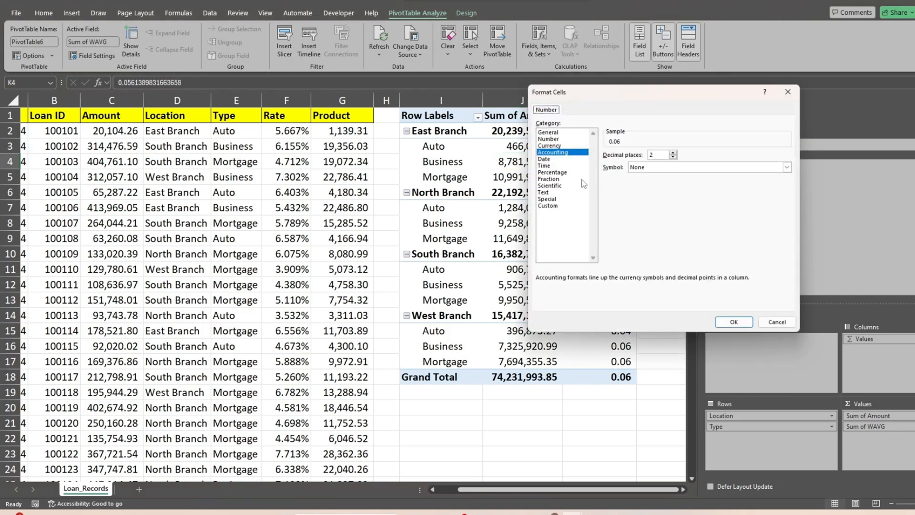
pyautogui.click(553, 172)
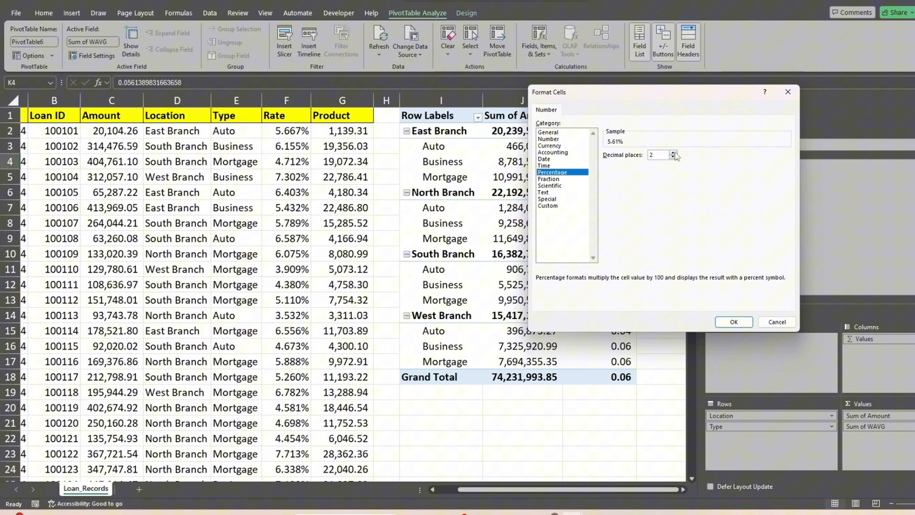
pyautogui.click(733, 322)
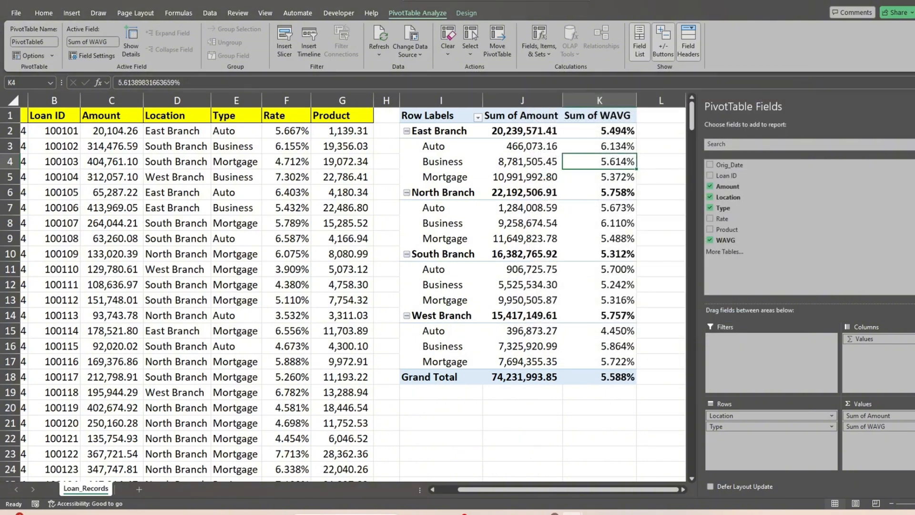
pyautogui.click(660, 439)
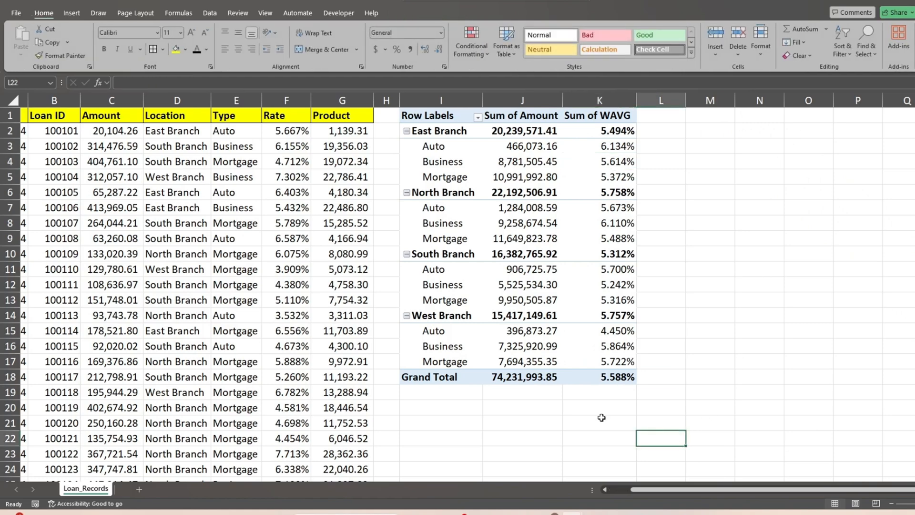
pyautogui.moveTo(470, 413)
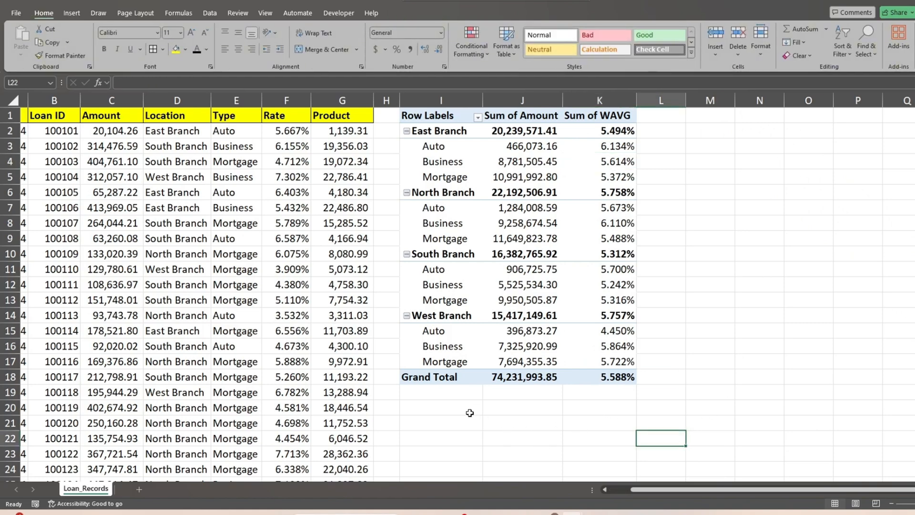
pyautogui.moveTo(424, 421)
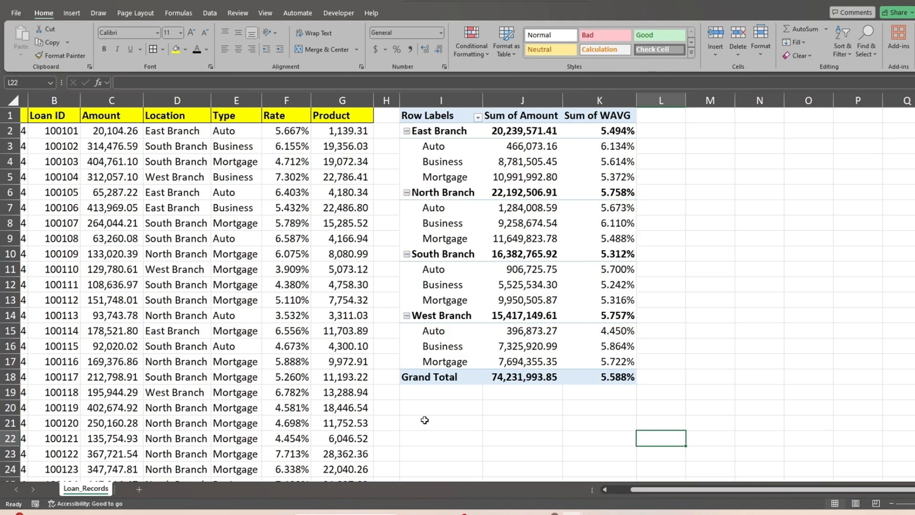
# Copy East Branch and Business from D7:E7 and paste them transposed into I20:I21
pyautogui.scroll(-3)
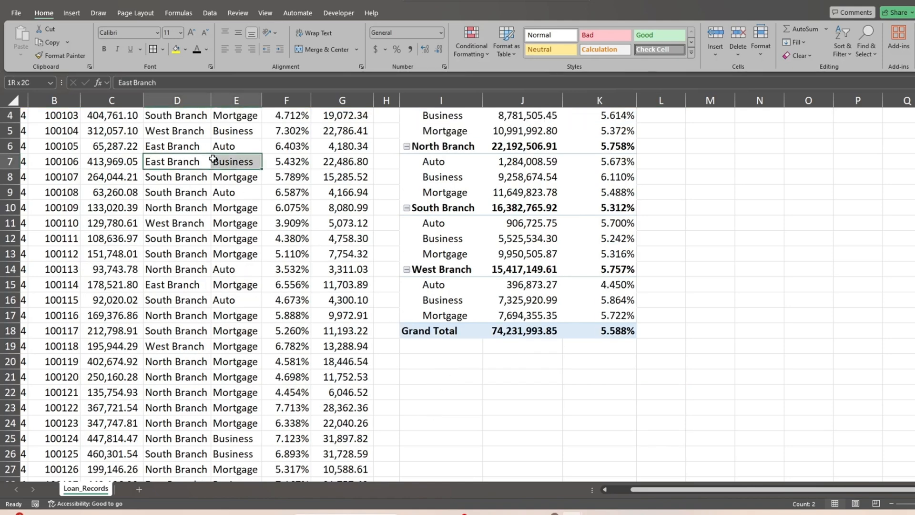
pyautogui.press('ctrl+c')
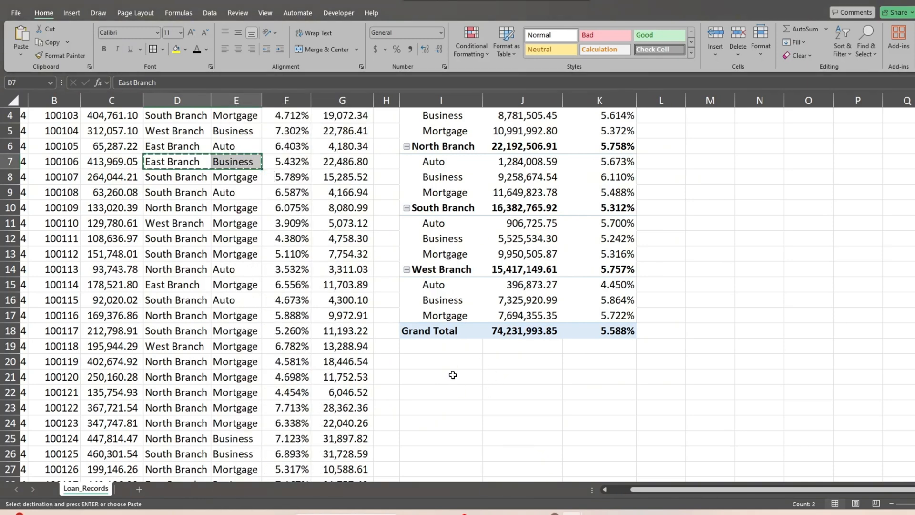
pyautogui.rightClick(441, 362)
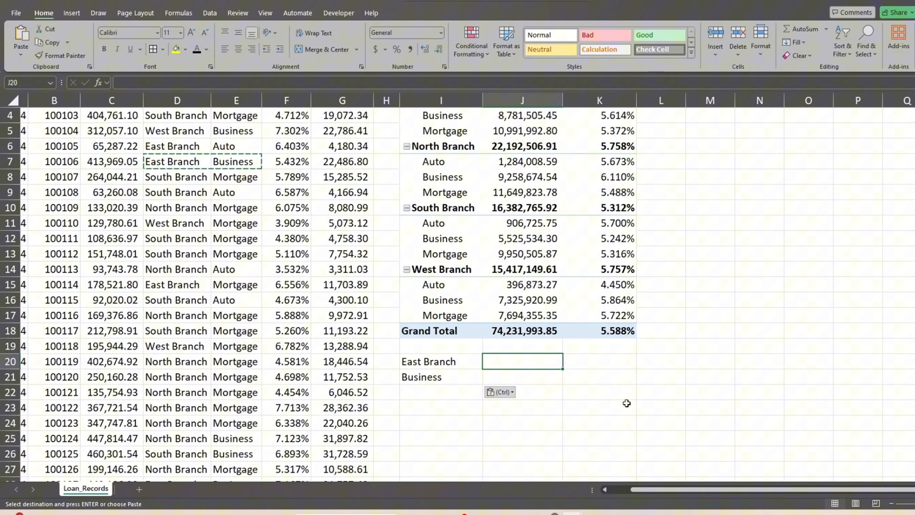
# Enter =SUMPRODUCT((D:D=I20)*1,(E:E=I21)*1,C:C,F:F) in J20, returning 492984.7866
pyautogui.write('=Su')
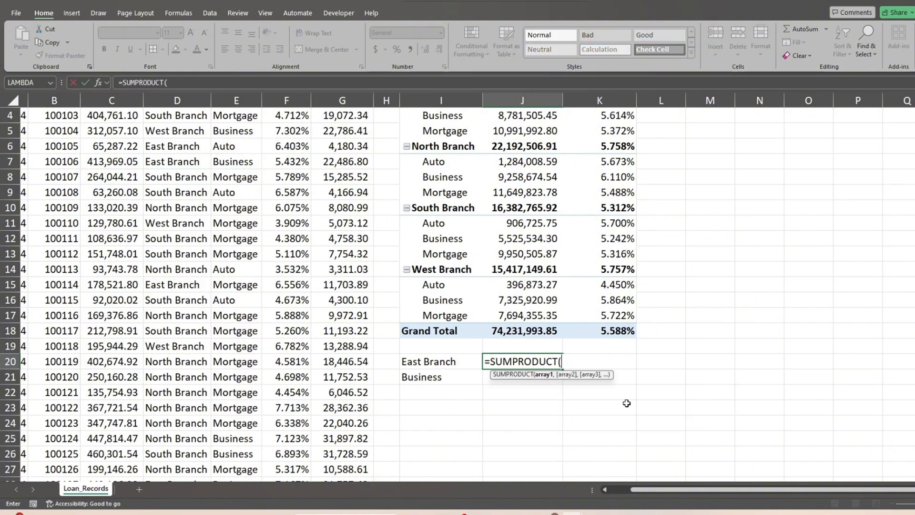
pyautogui.write('(')
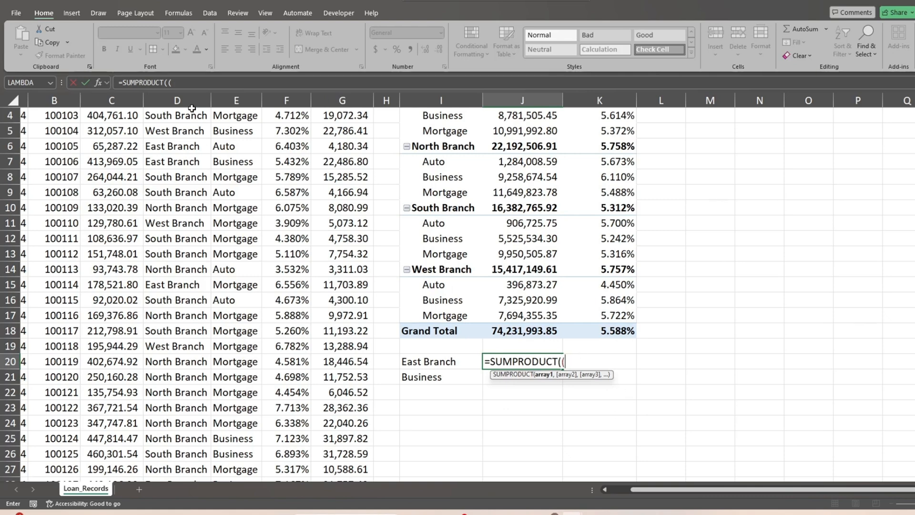
pyautogui.click(177, 100)
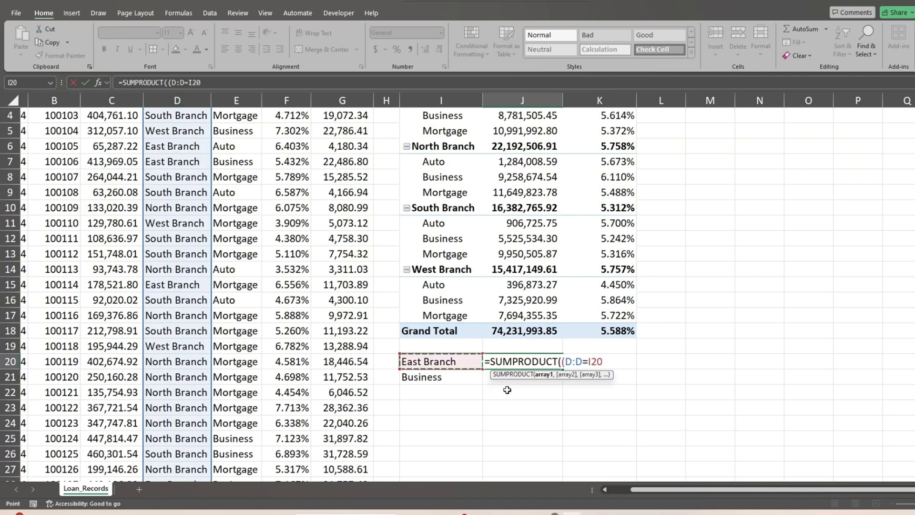
pyautogui.write('*')
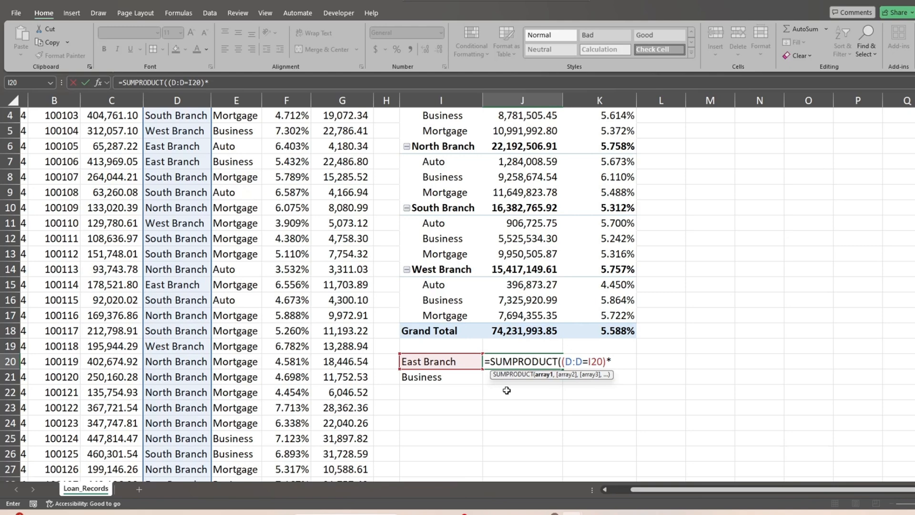
pyautogui.write('1,')
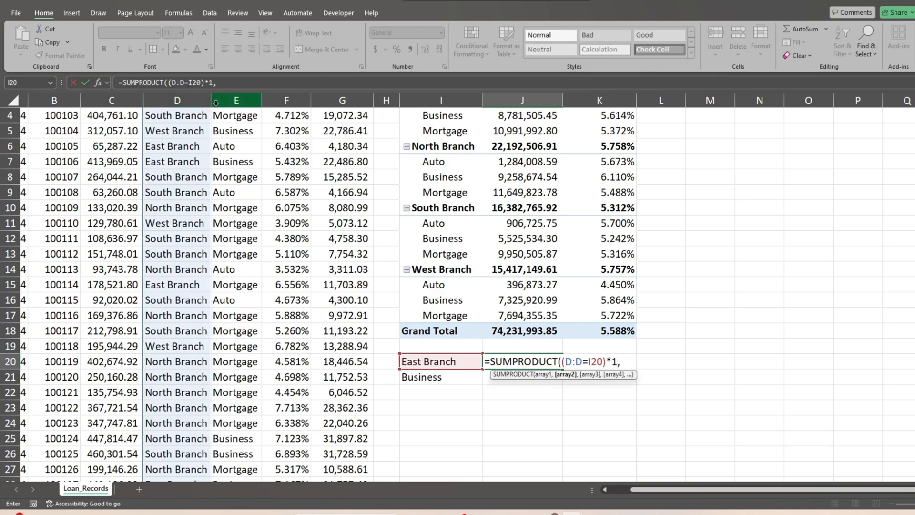
pyautogui.write('(')
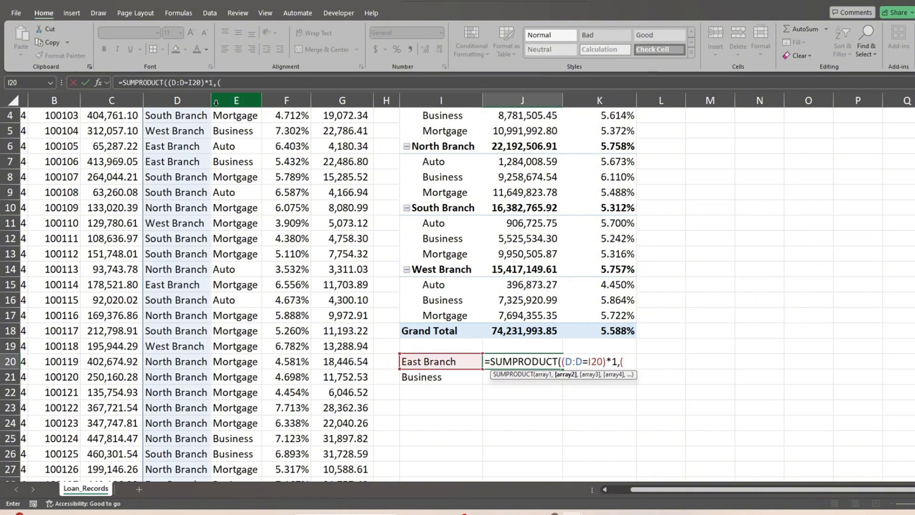
pyautogui.click(236, 100)
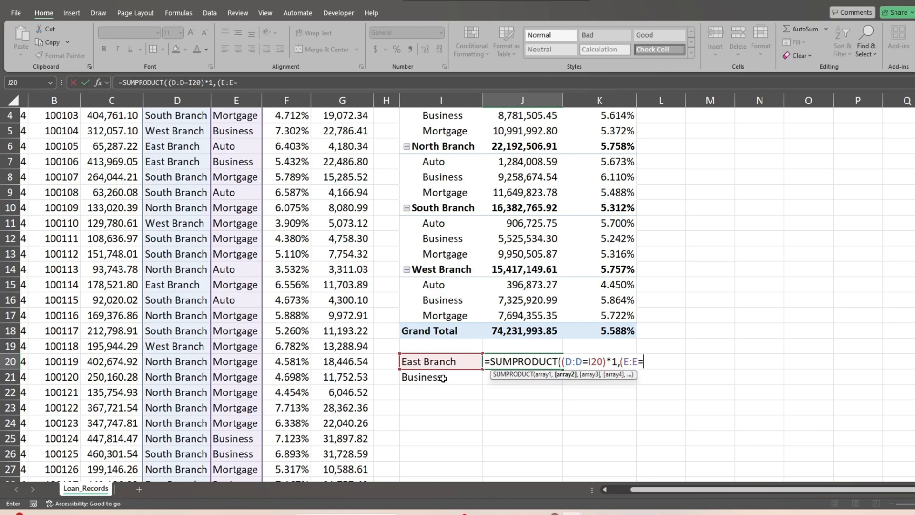
pyautogui.click(440, 377)
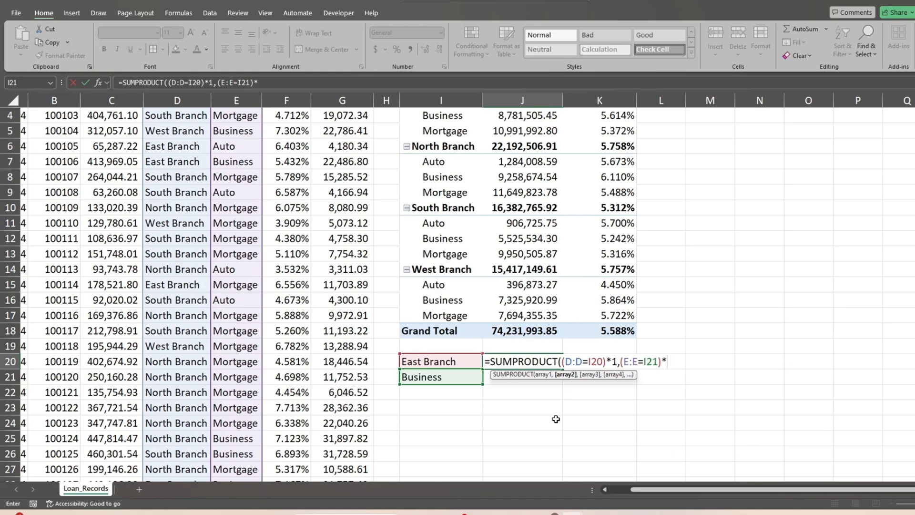
pyautogui.write('1,C:C,F:F')
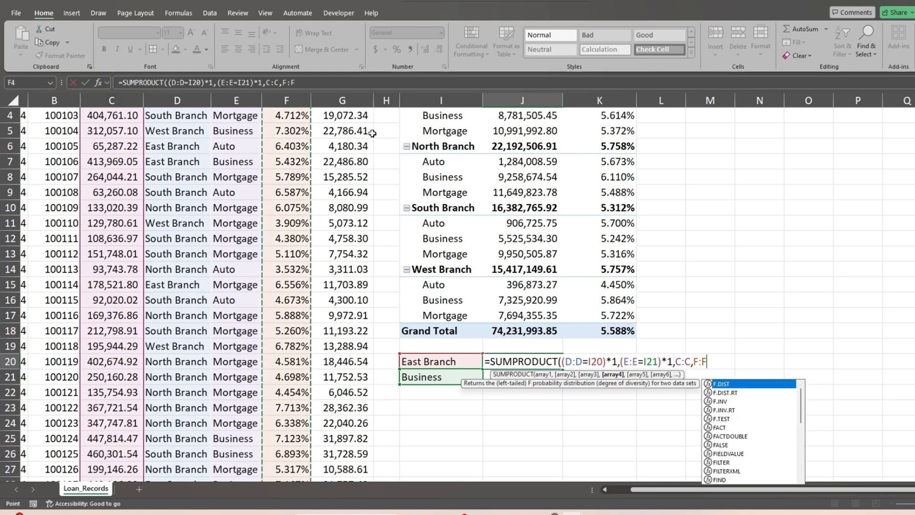
pyautogui.press('Enter')
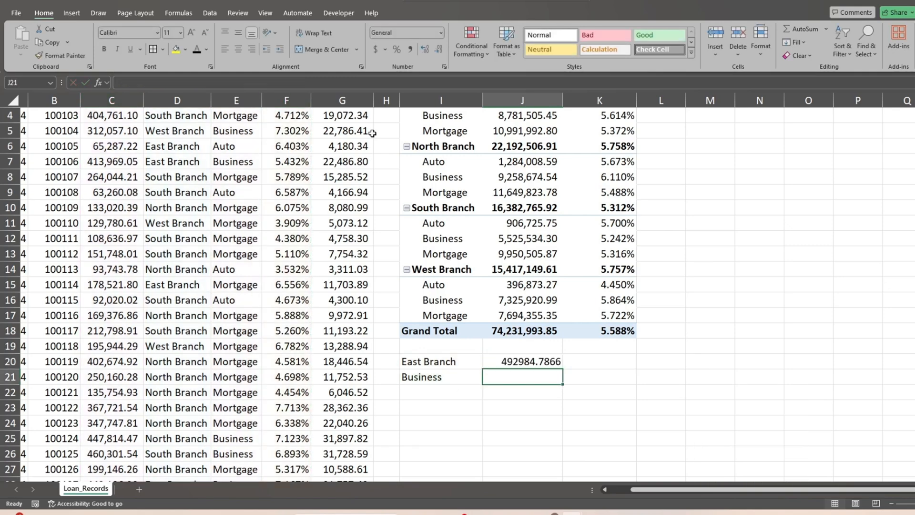
# Enter =SUMIFS(C:C,D:D,I20,E:E,I21) in J21, returning 8781505.45
pyautogui.write('=Sumi')
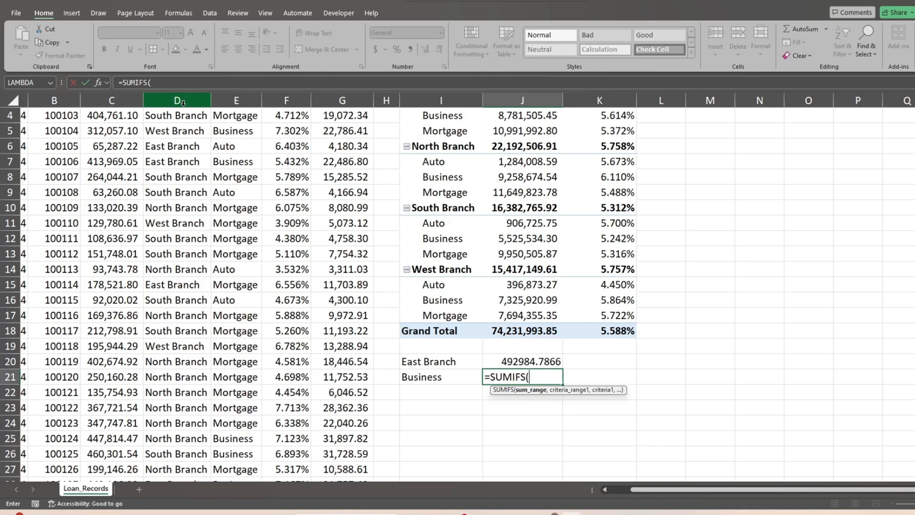
pyautogui.click(111, 100)
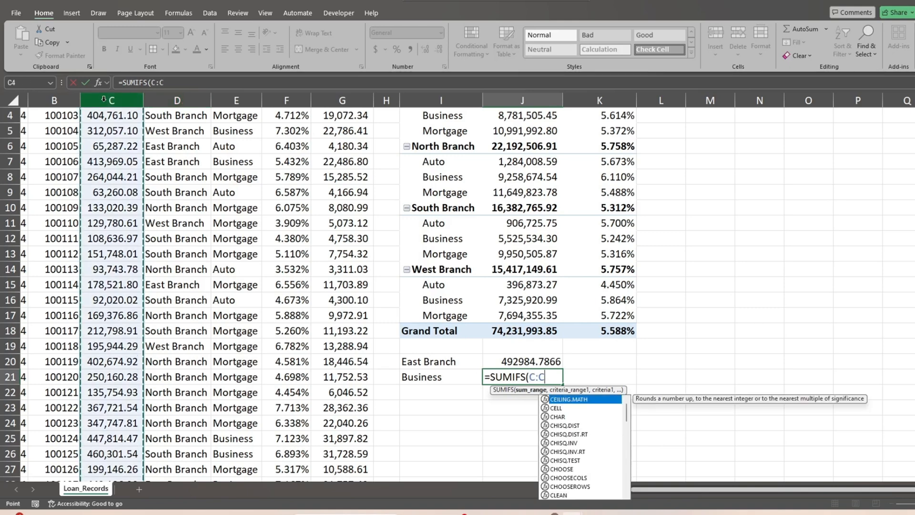
pyautogui.write(',')
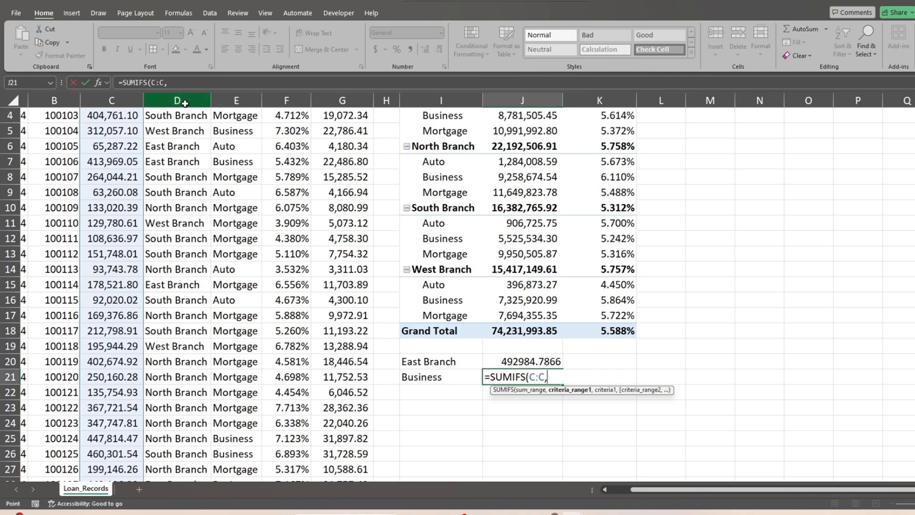
pyautogui.click(176, 100)
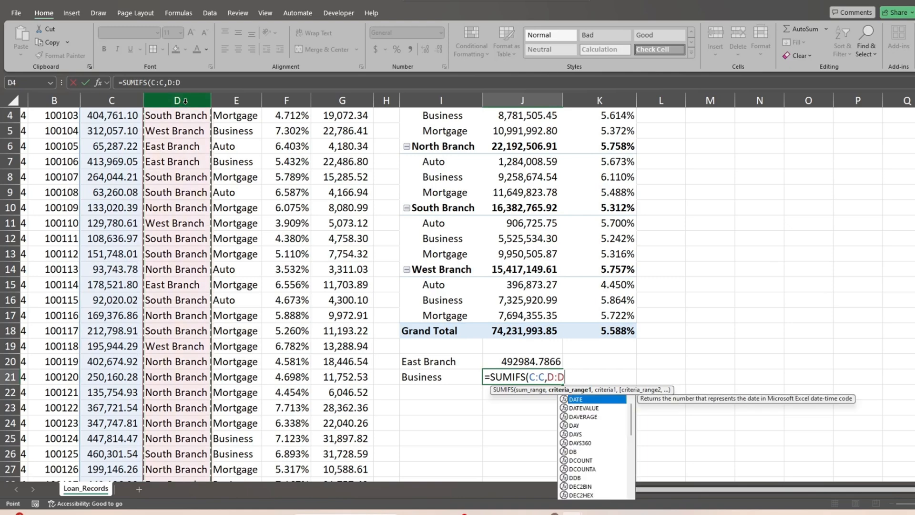
pyautogui.click(441, 361)
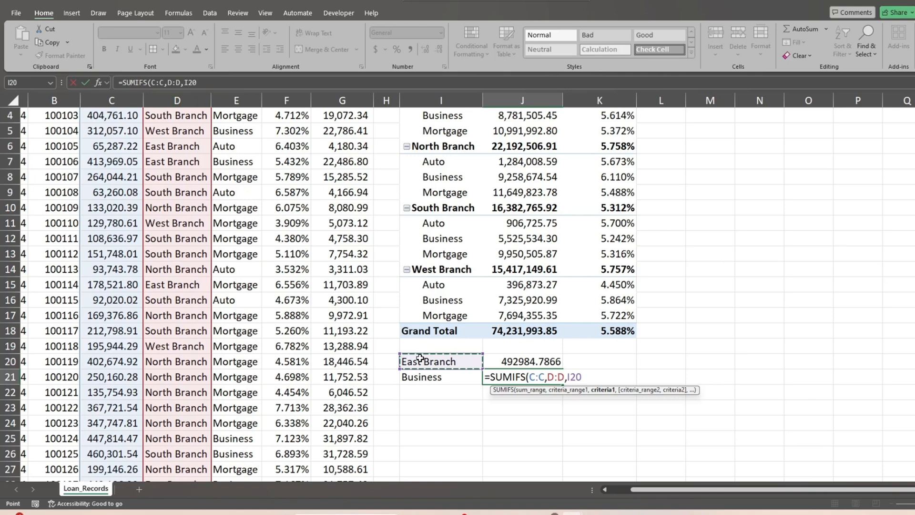
pyautogui.write(',')
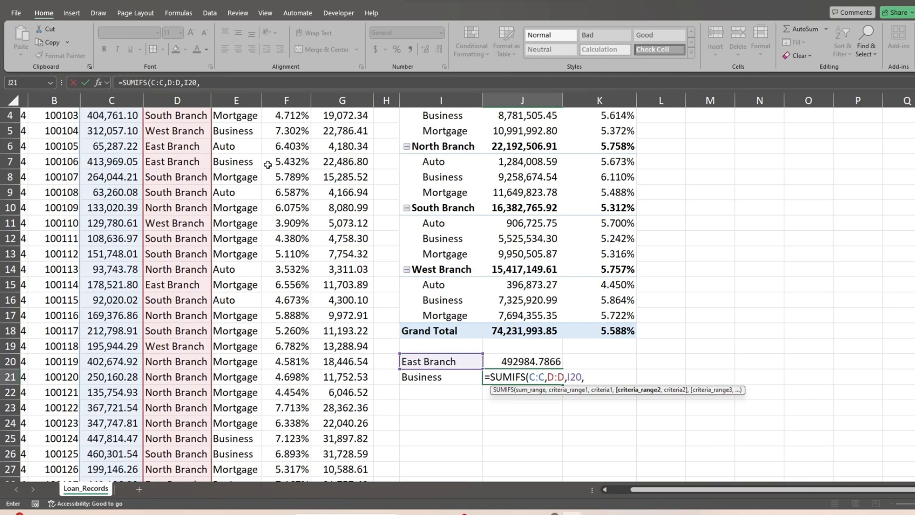
pyautogui.click(236, 100)
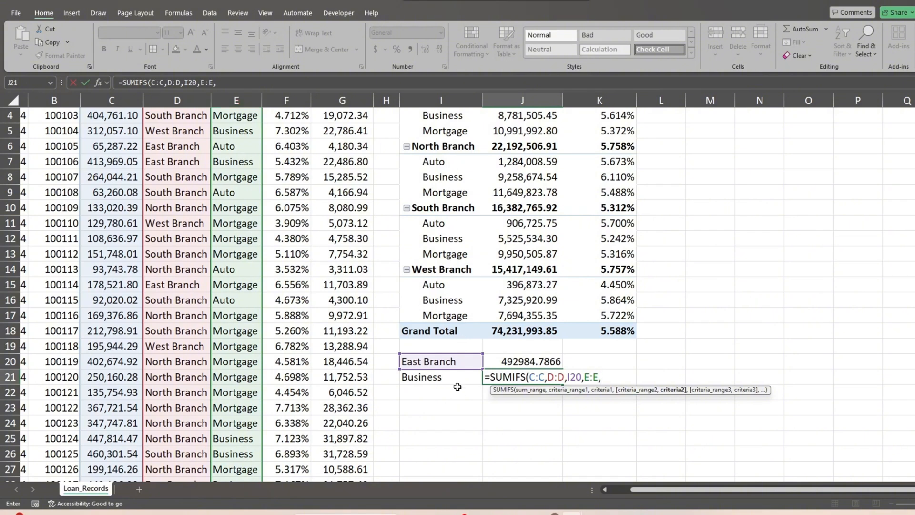
pyautogui.click(421, 377)
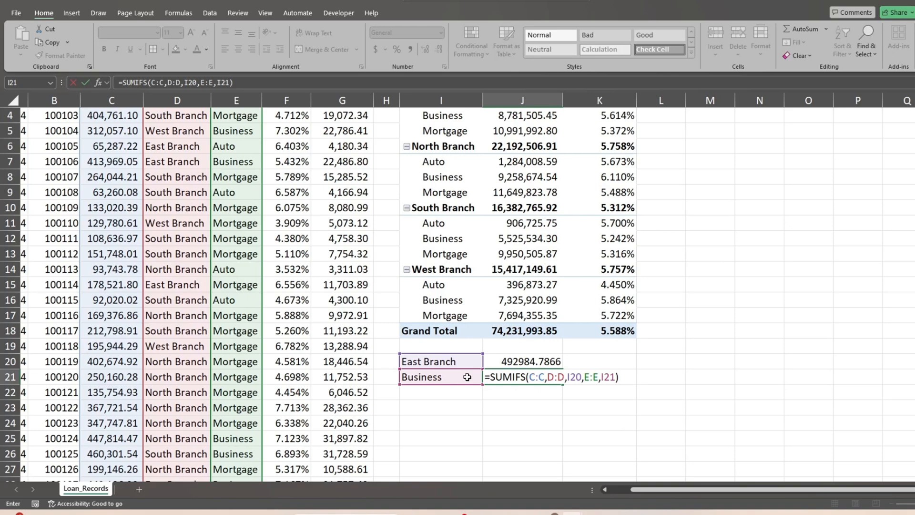
pyautogui.press('Enter')
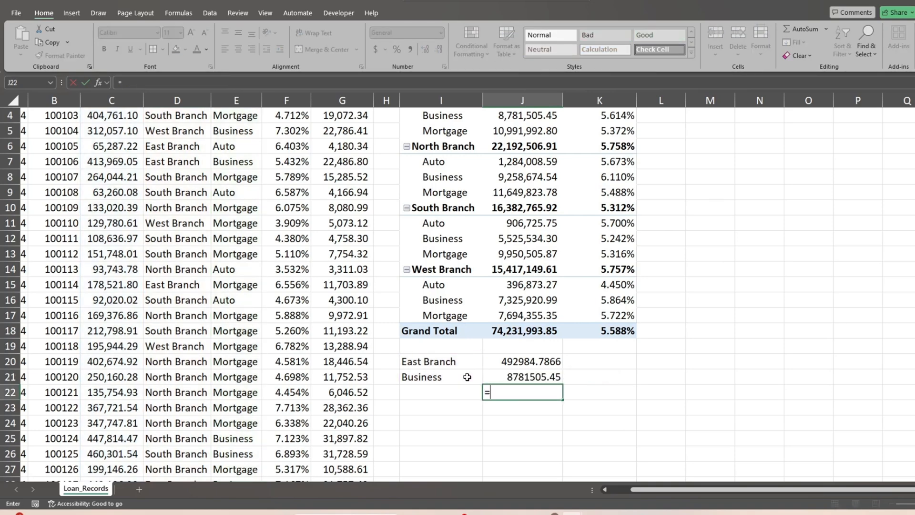
# Enter =J20/J21 in J22 as 5.614% and compare it with pivot cell K4
pyautogui.click(528, 360)
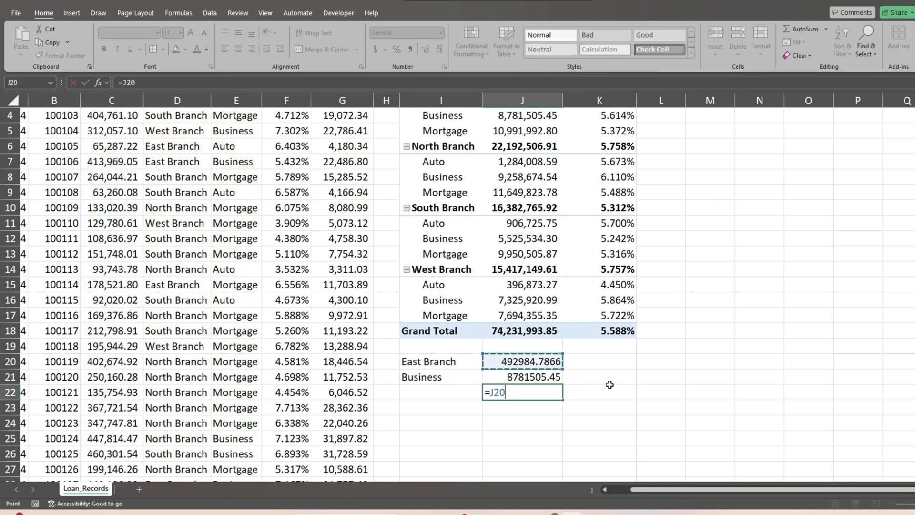
pyautogui.write('/J21')
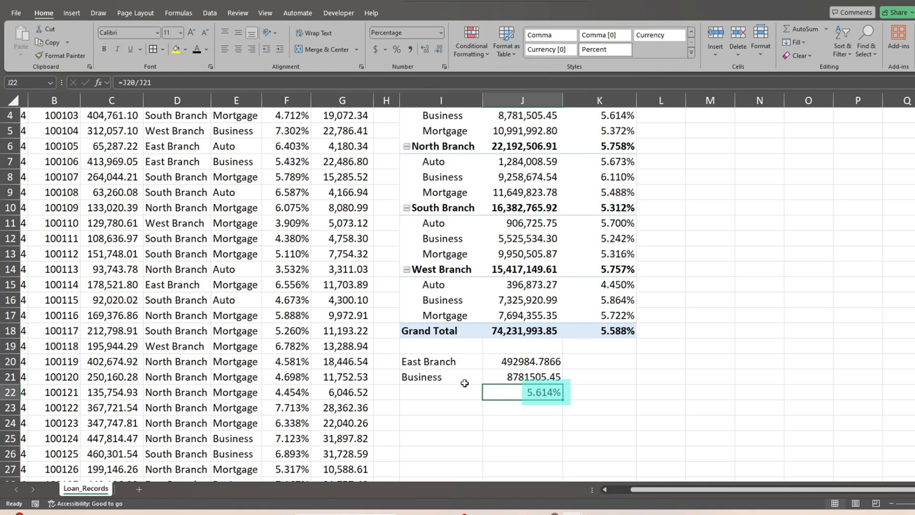
pyautogui.click(440, 376)
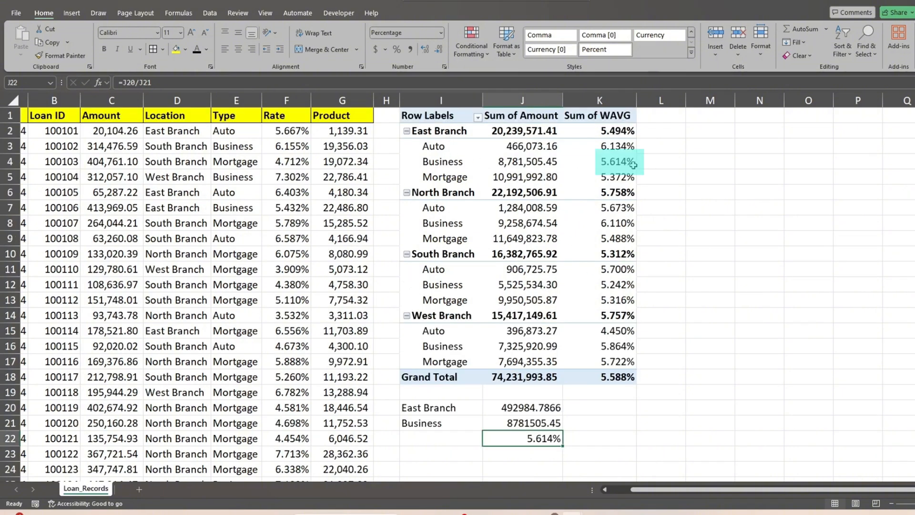
pyautogui.click(599, 161)
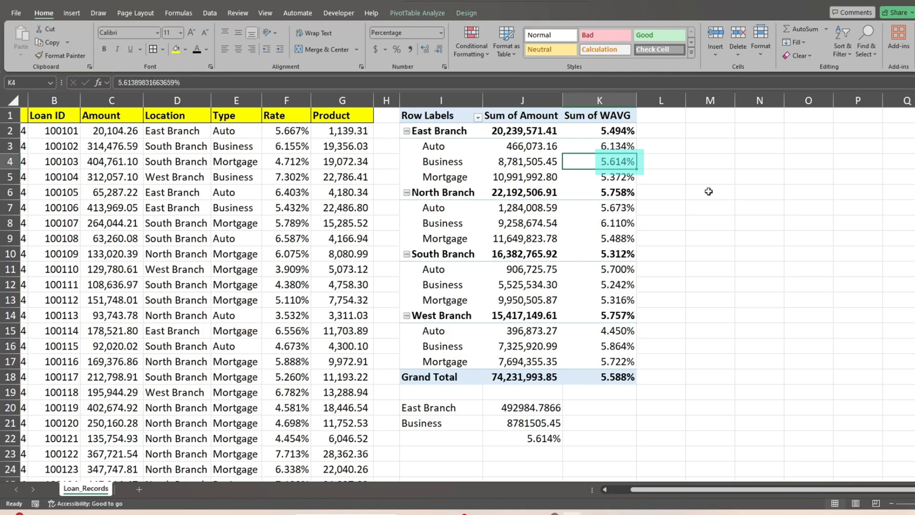